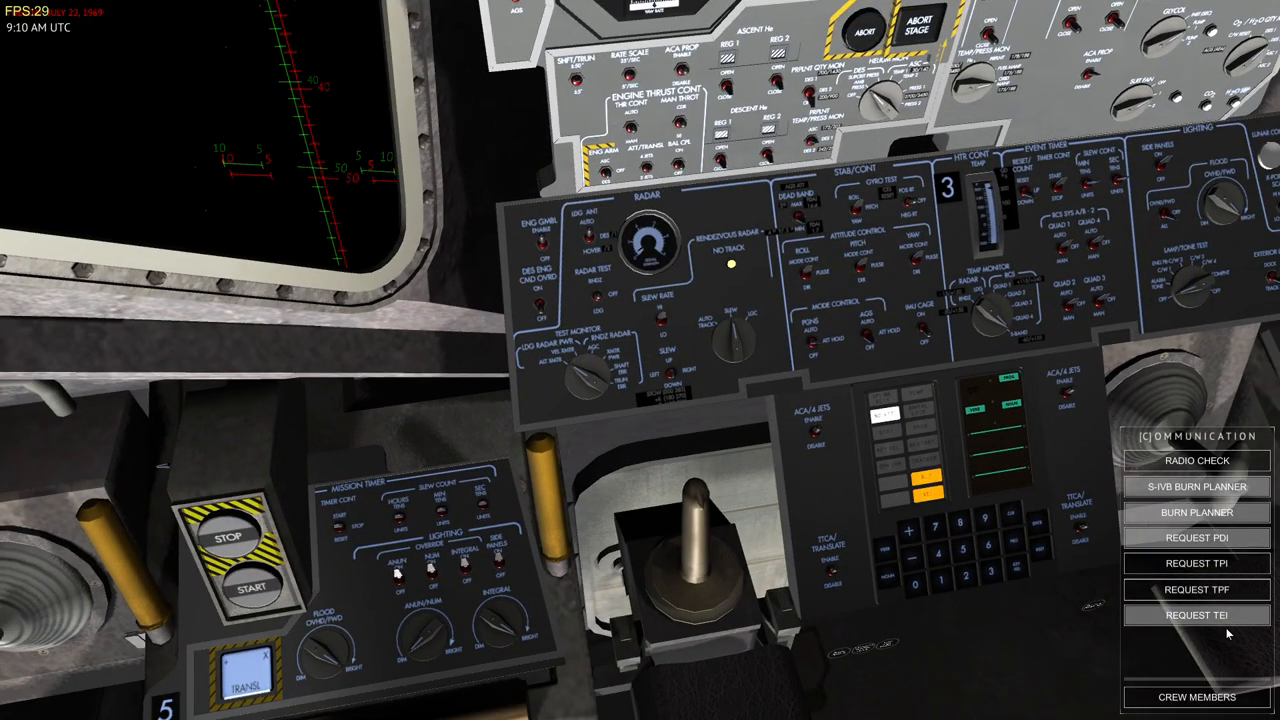
- Request Rendezvous Radar Slew help from the crew page, then return to the cockpit view
left_click(1196, 697)
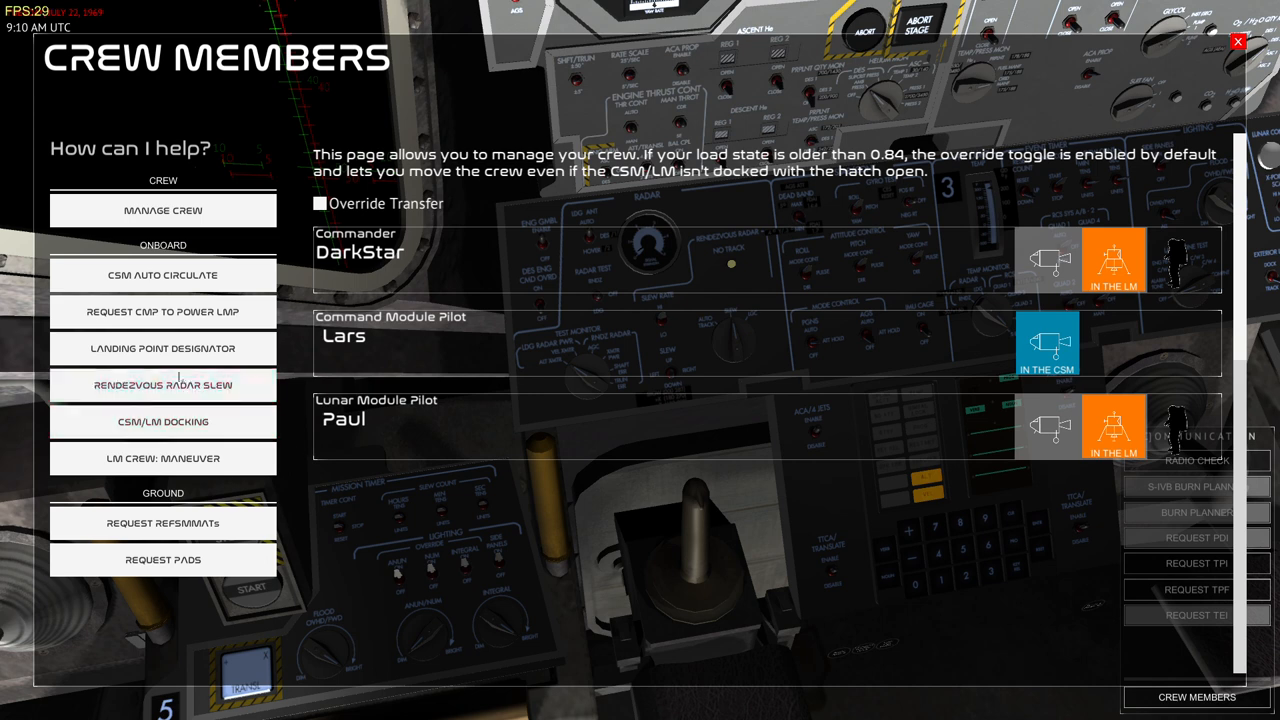
left_click(162, 385)
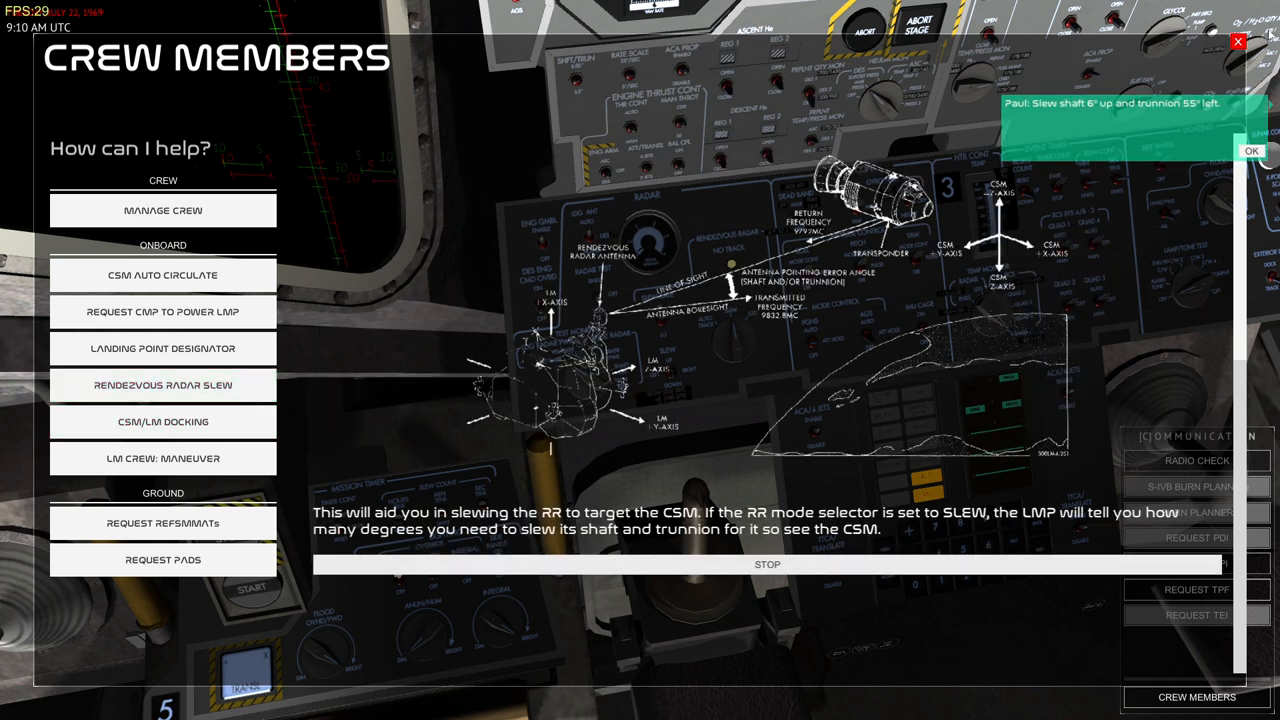
left_click(1238, 42)
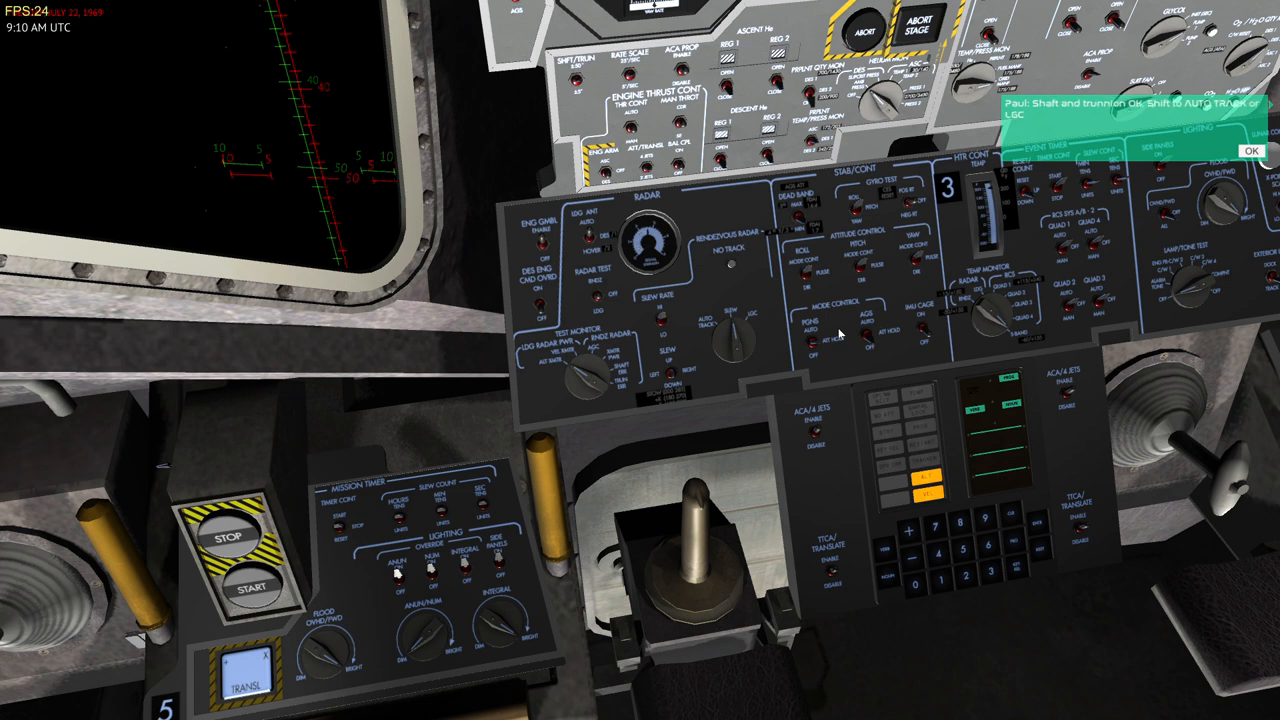
left_click(735, 340)
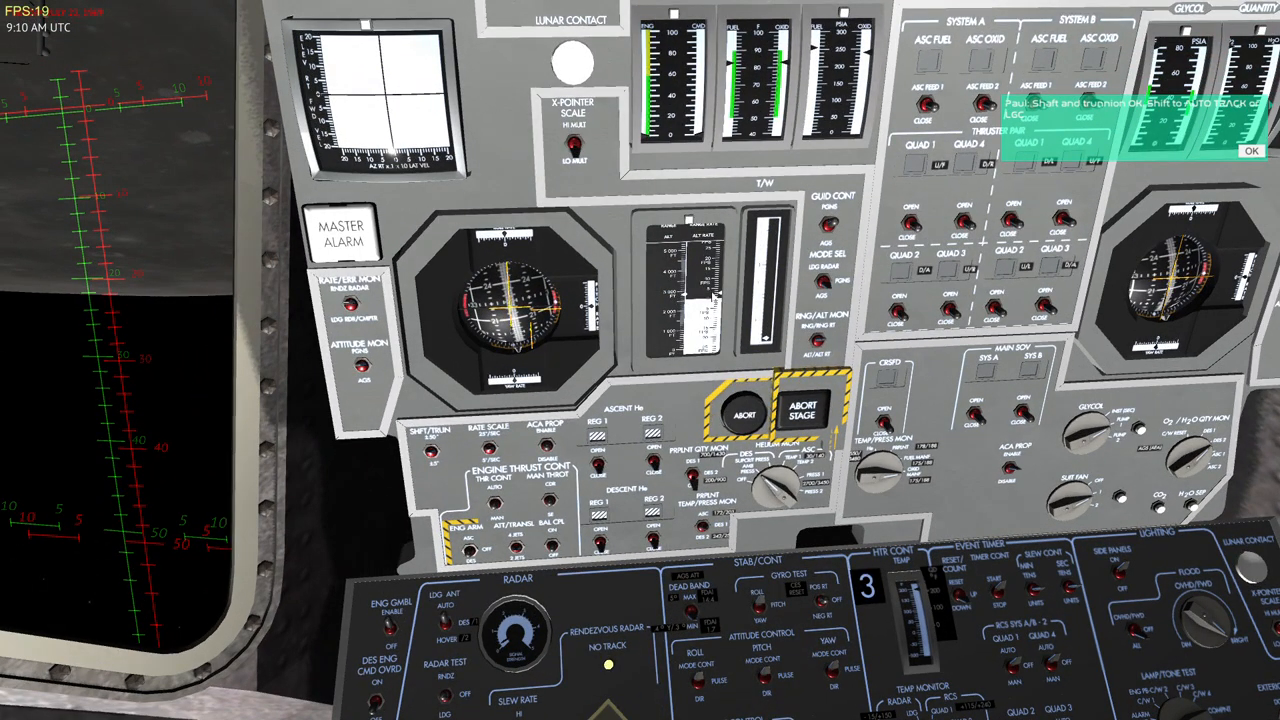
mouse_move(685, 300)
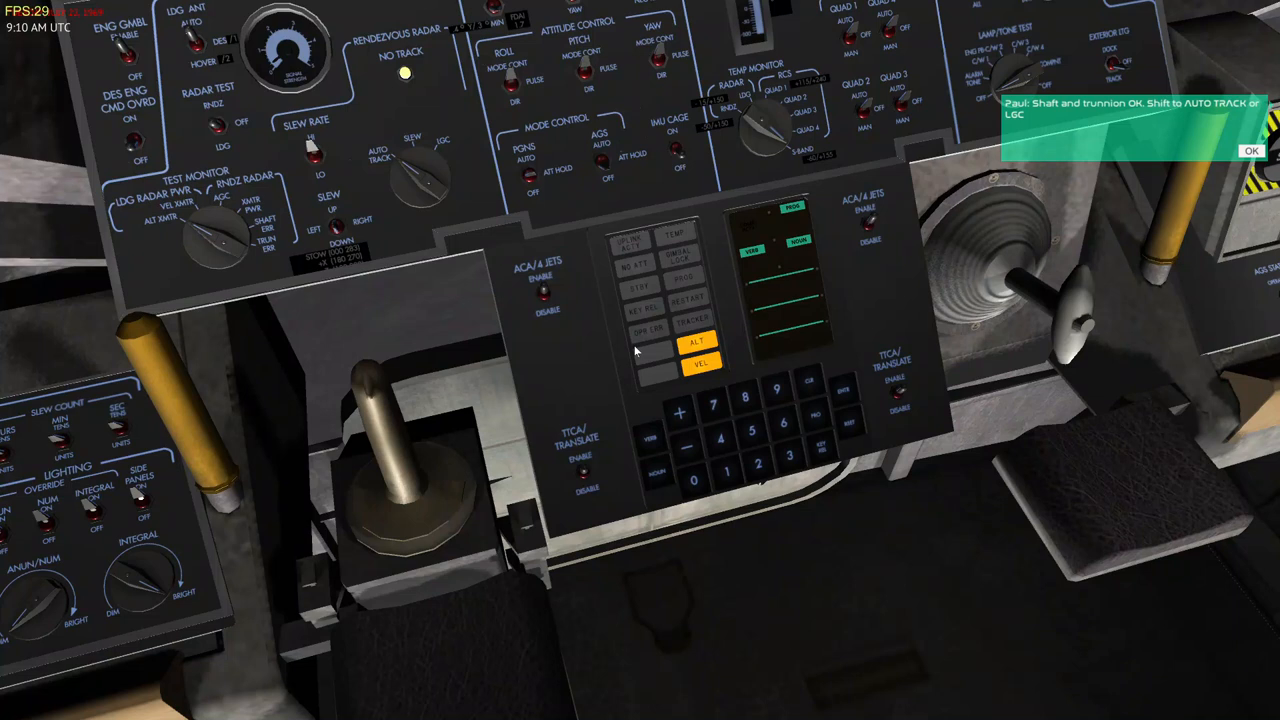
mouse_move(593, 257)
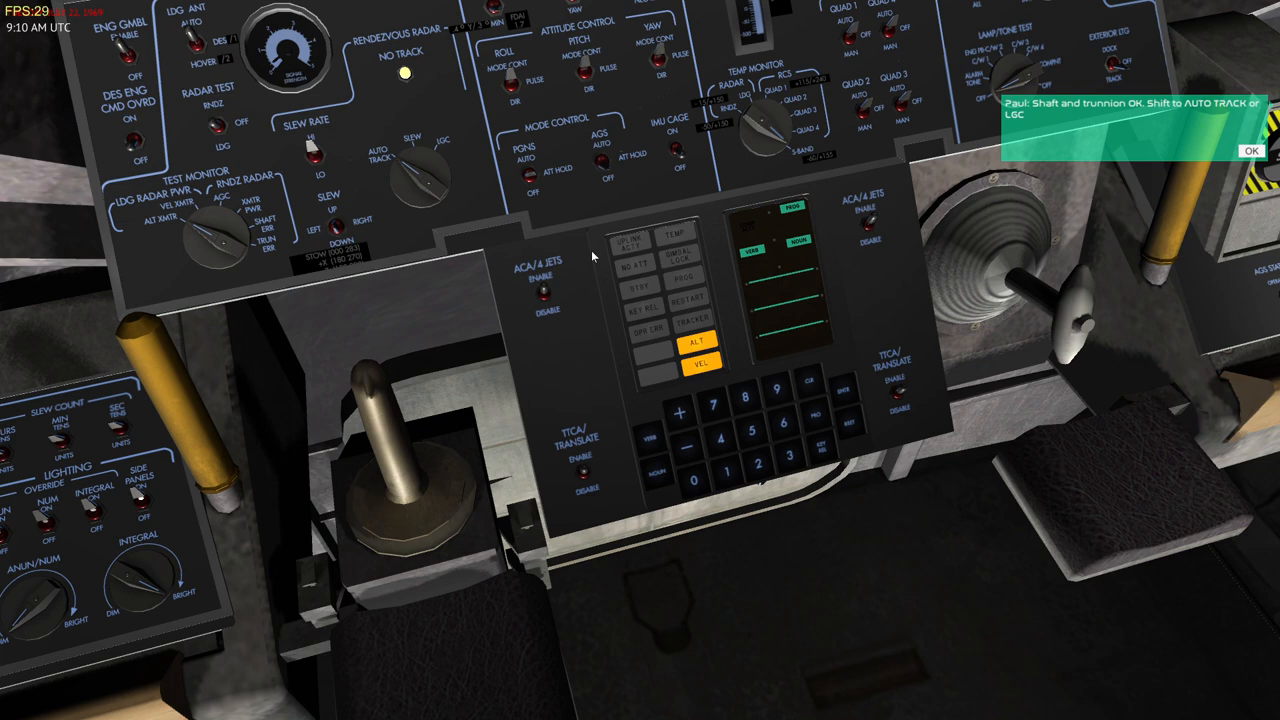
mouse_move(755, 296)
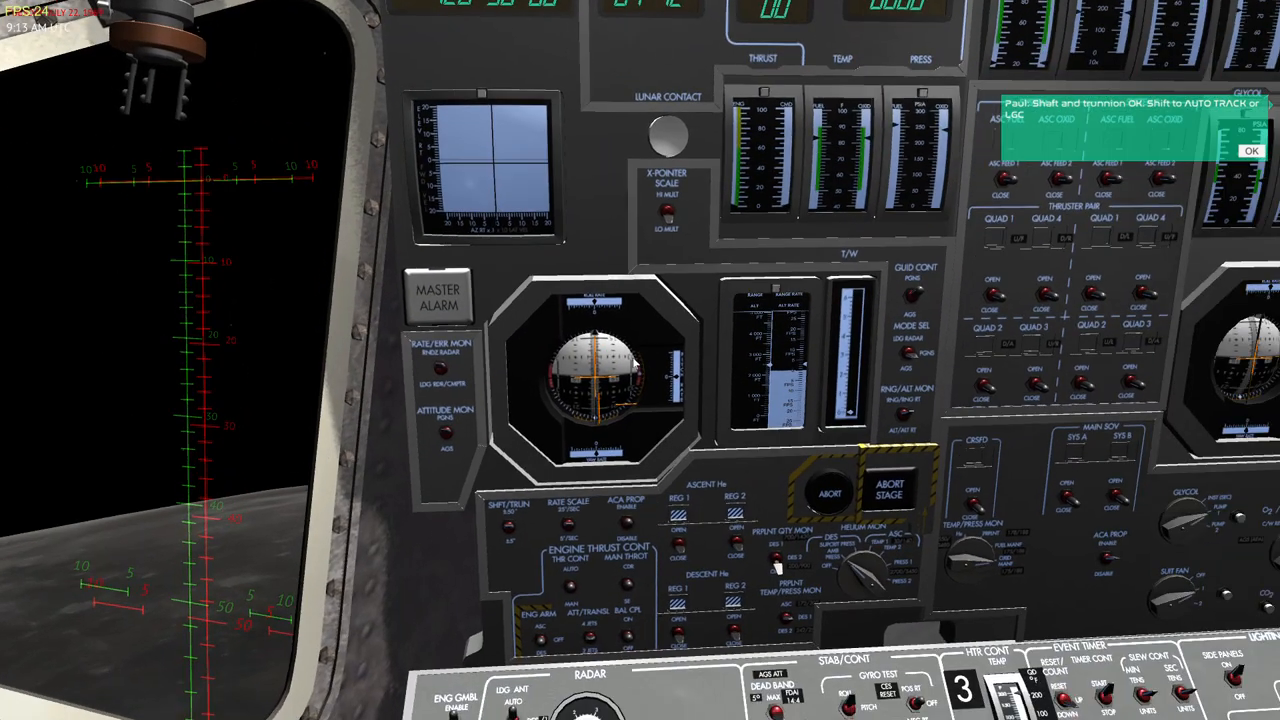
left_click(445, 425)
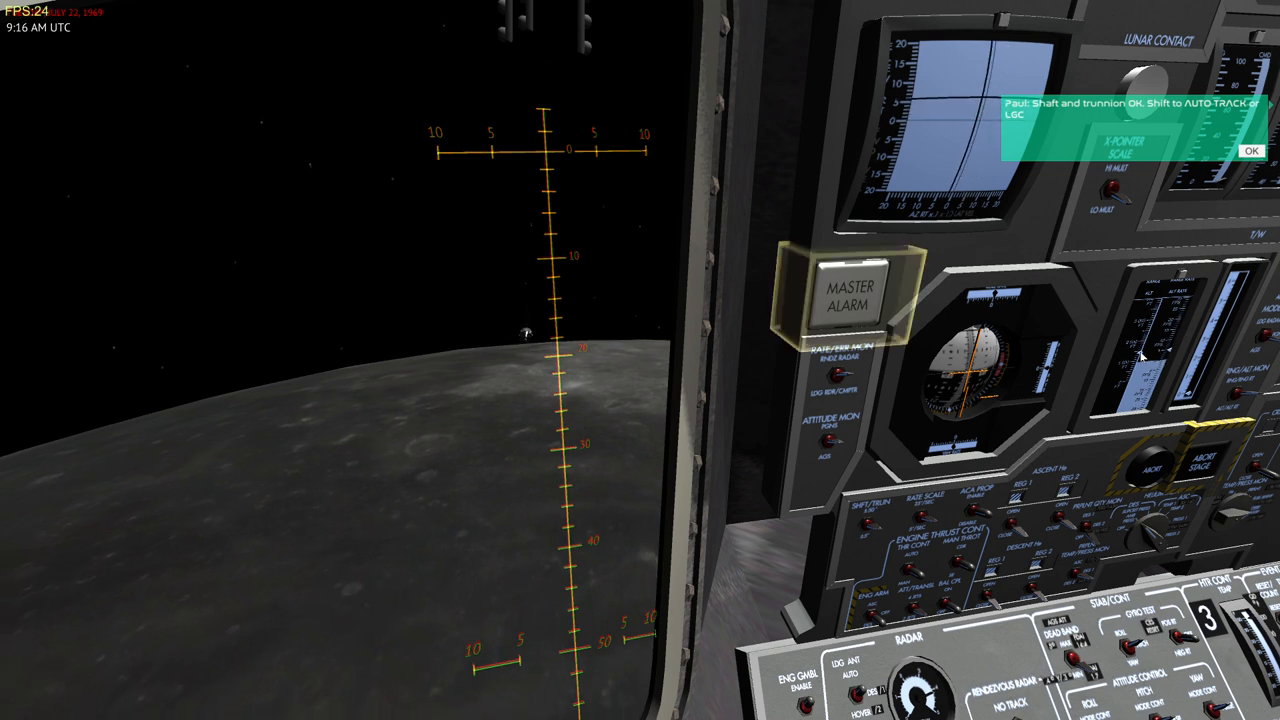
left_click(848, 295)
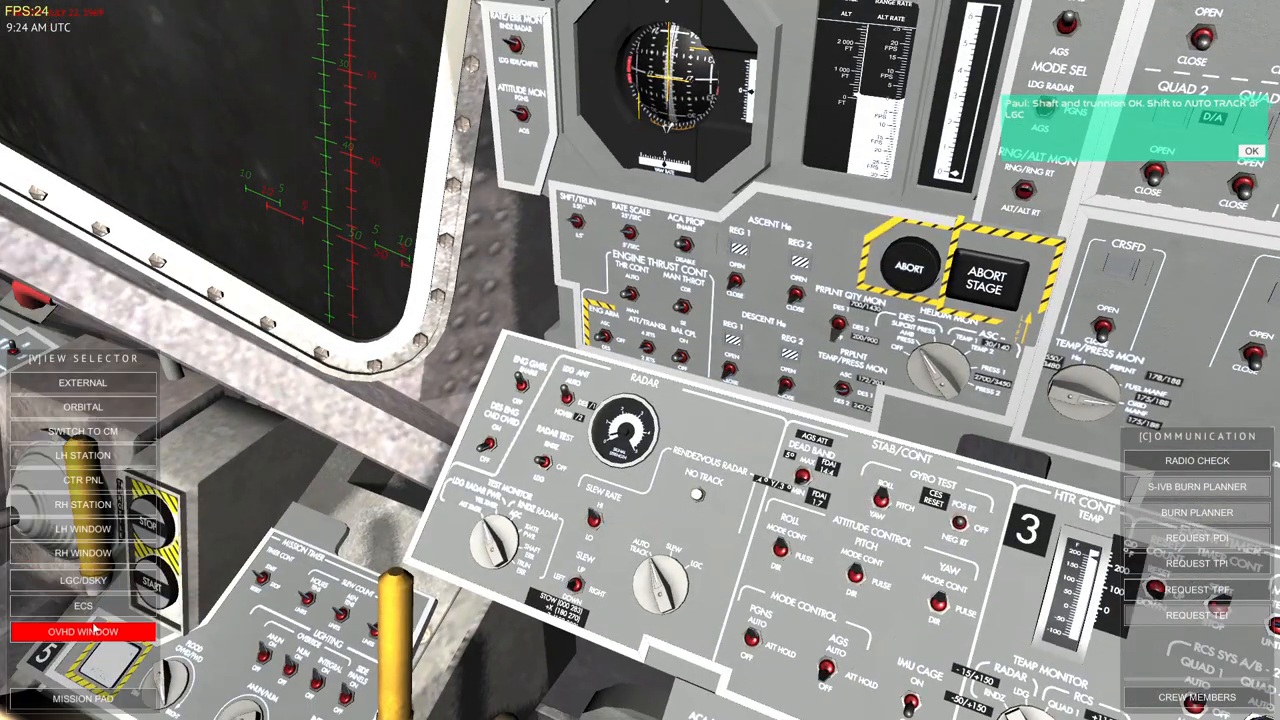
- Switch to the OVHD WINDOW view looking up at the CSM
left_click(83, 631)
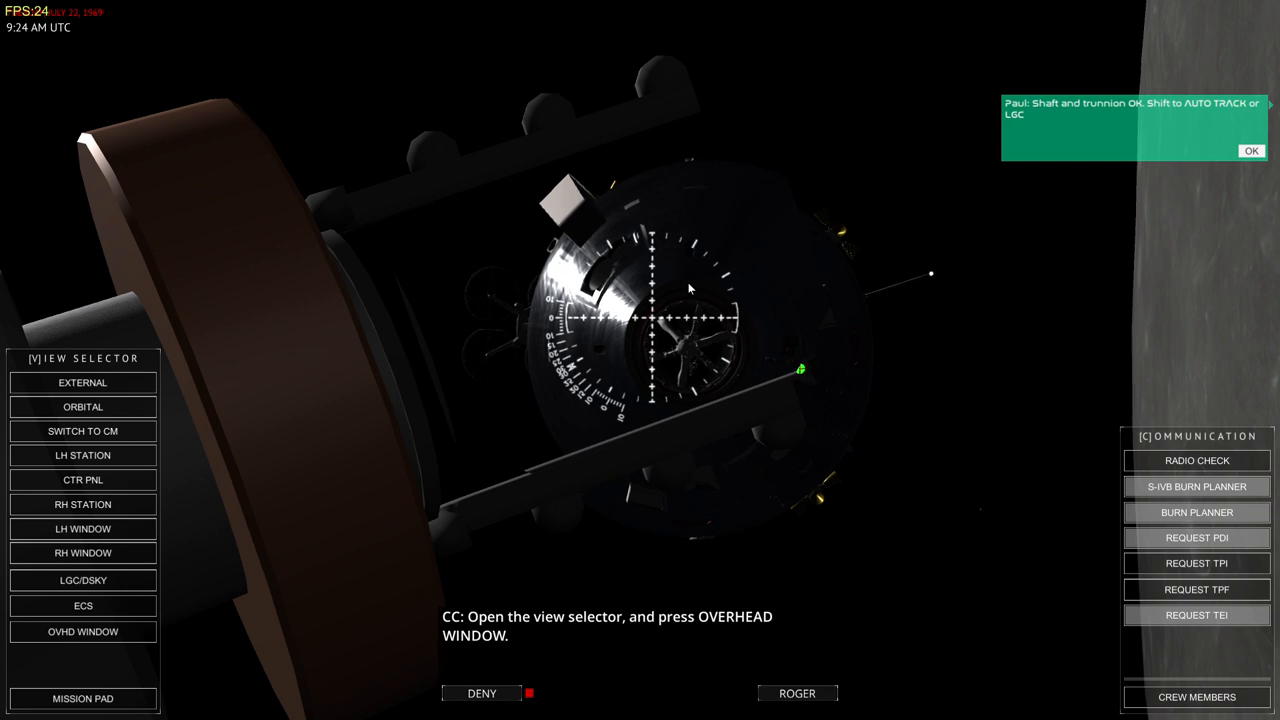
left_click(83, 631)
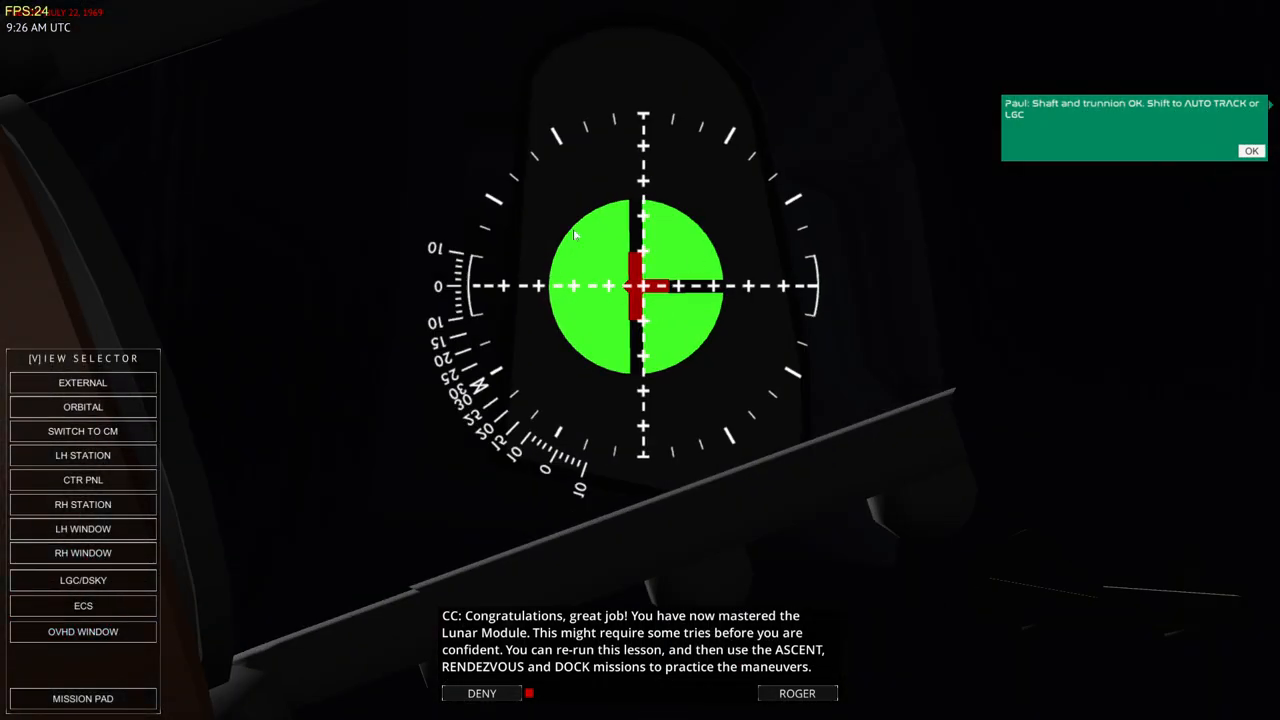
mouse_move(675, 285)
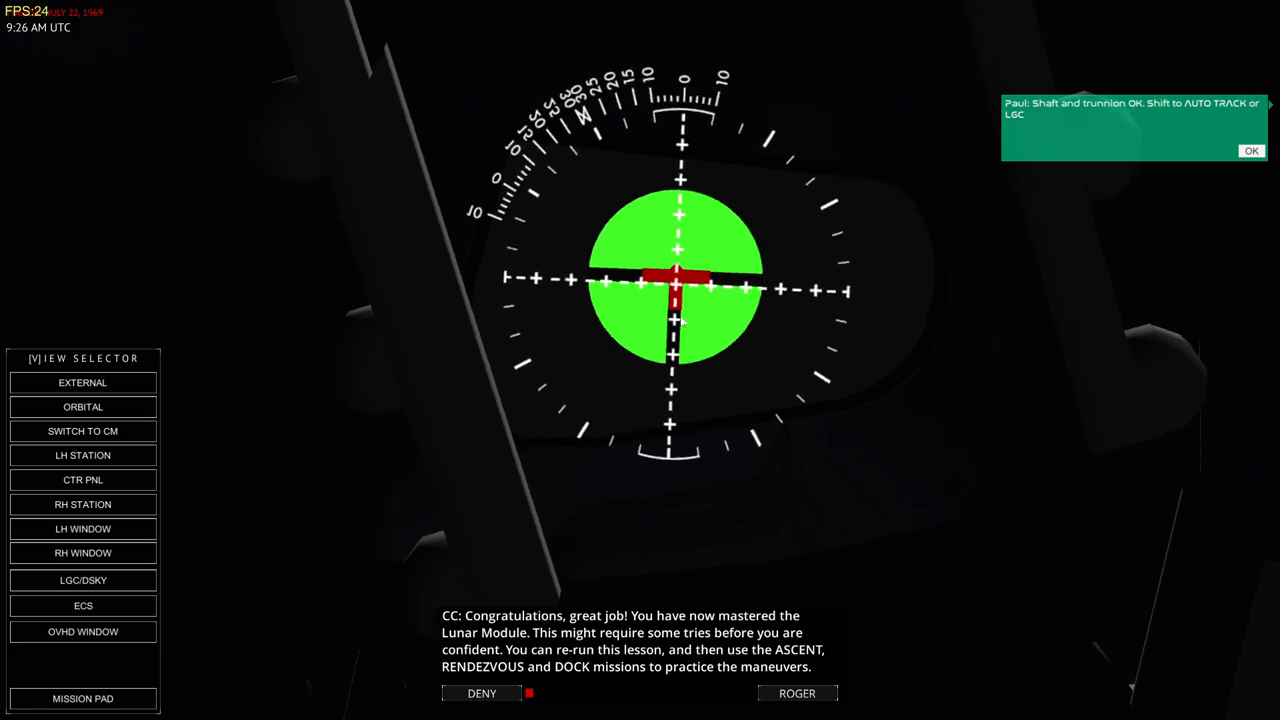
- Complete the final approach and dock until the COAS target turns green
left_click(797, 693)
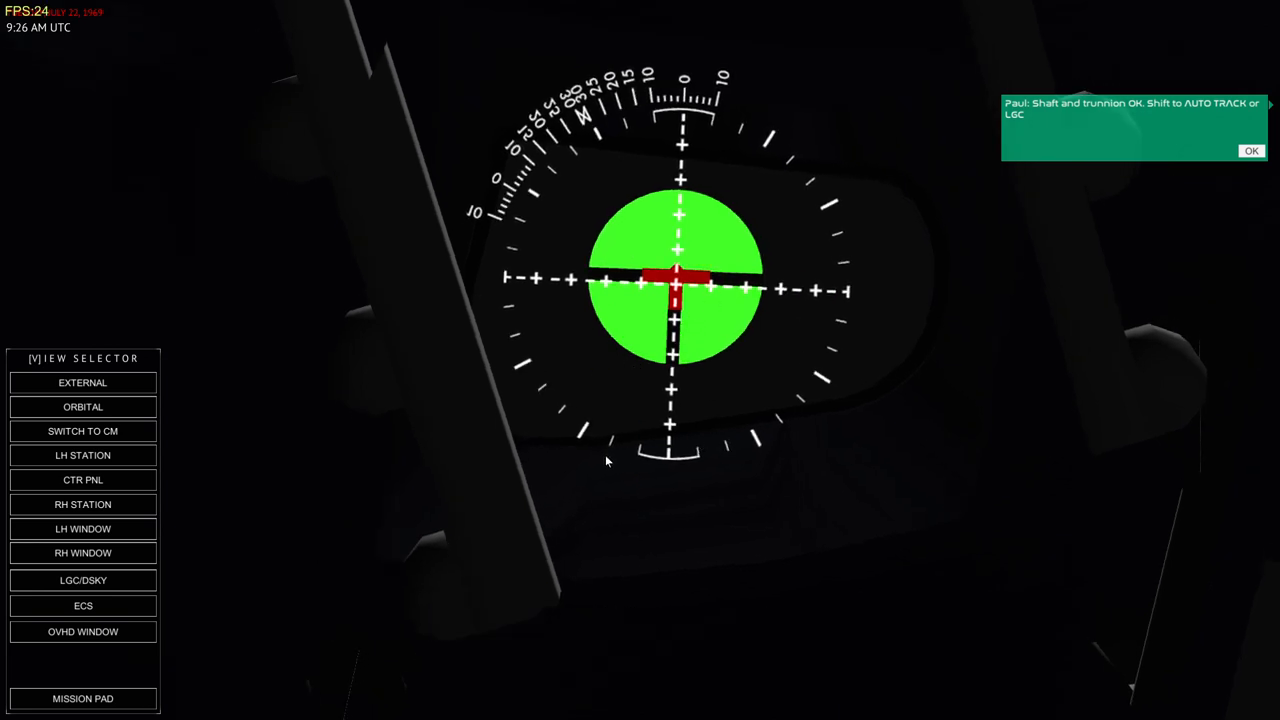